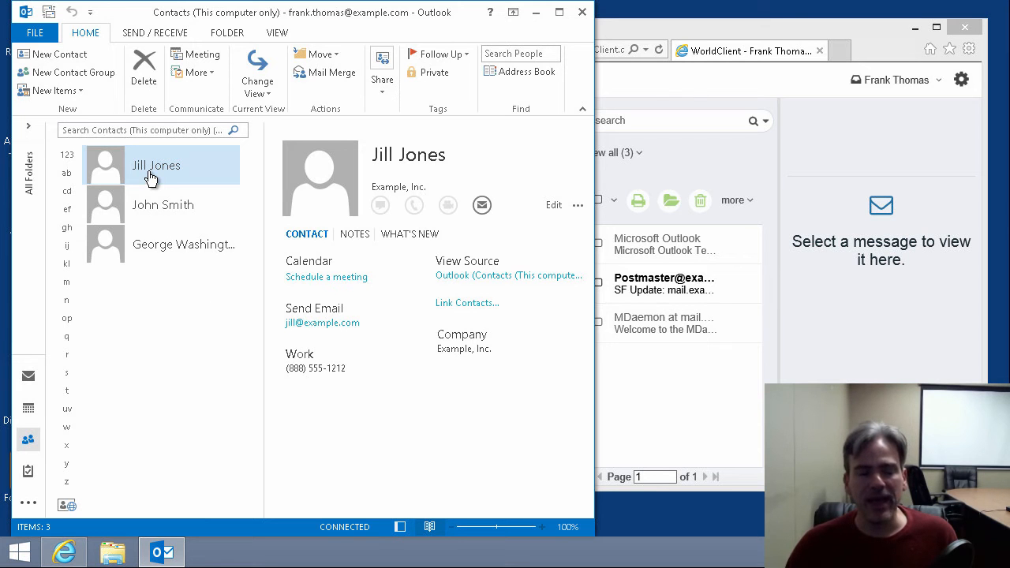
mouse_move(163, 160)
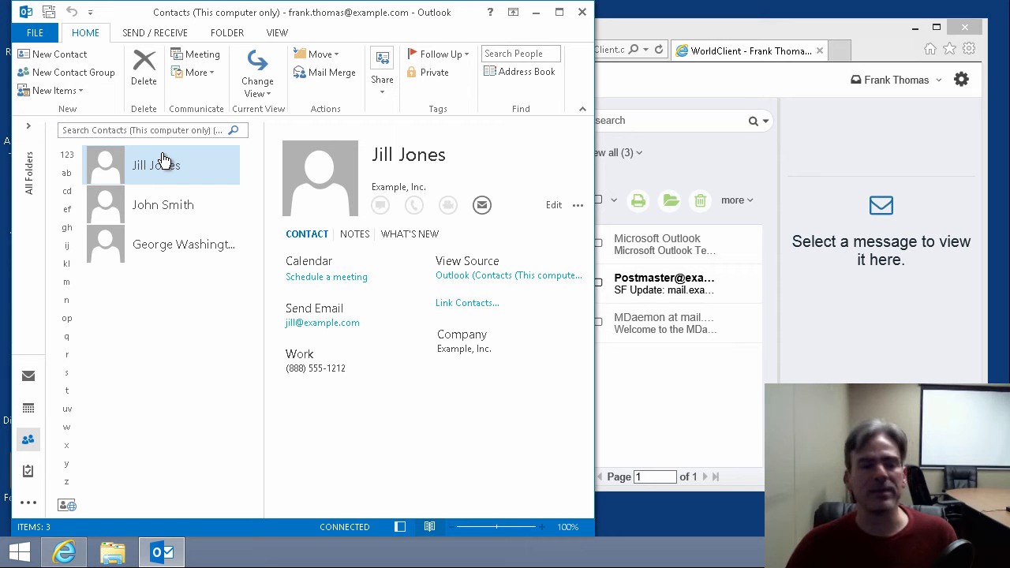
mouse_move(179, 183)
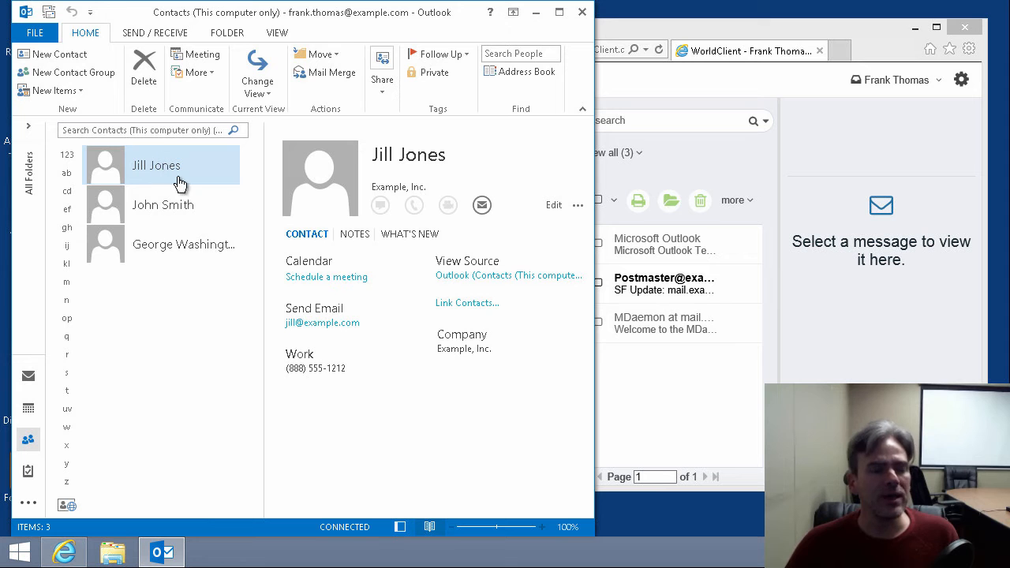
mouse_move(147, 206)
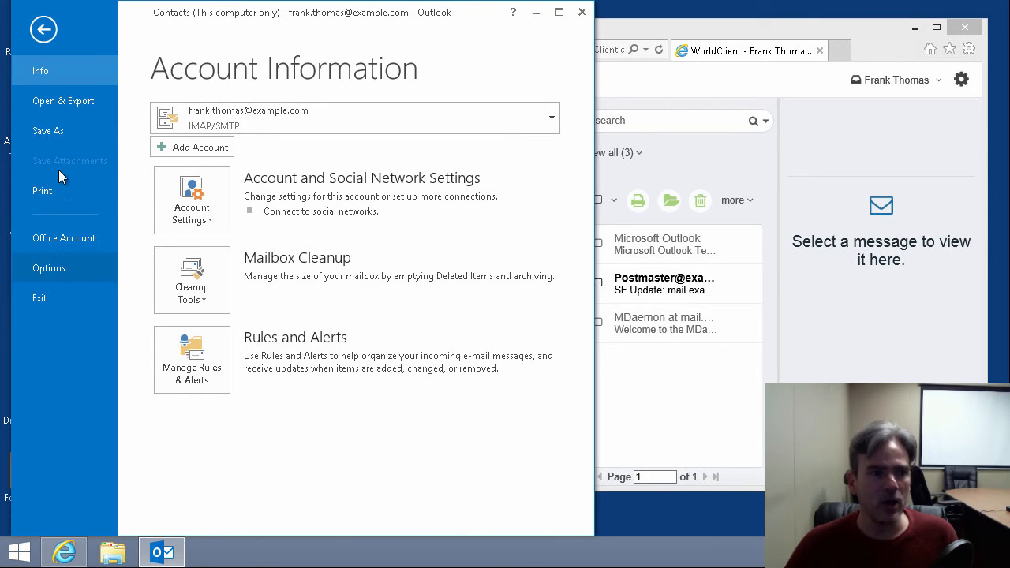
mouse_move(63, 101)
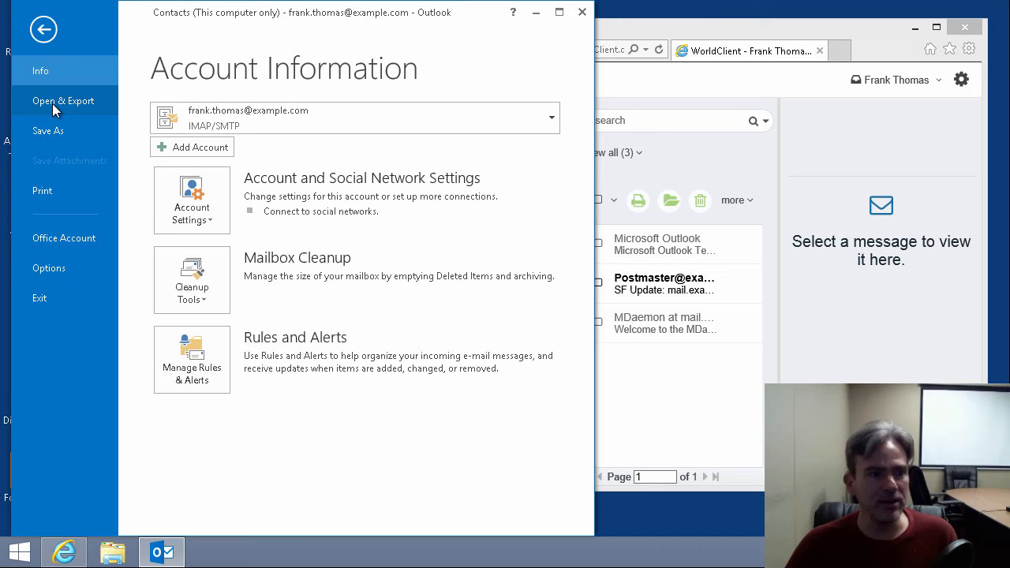
Show Outlook's Open & Export options from the File menu
click(63, 100)
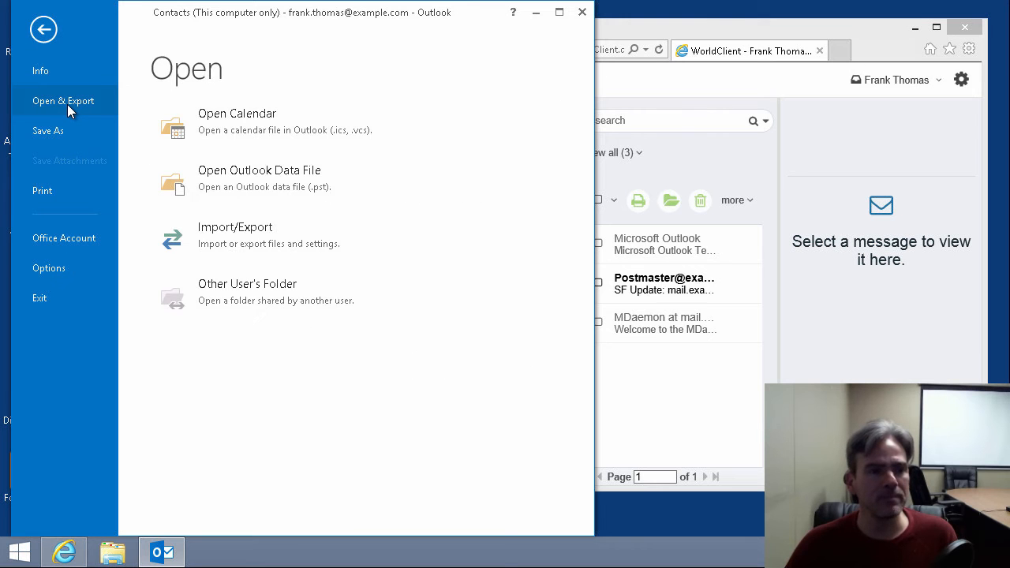
mouse_move(234, 237)
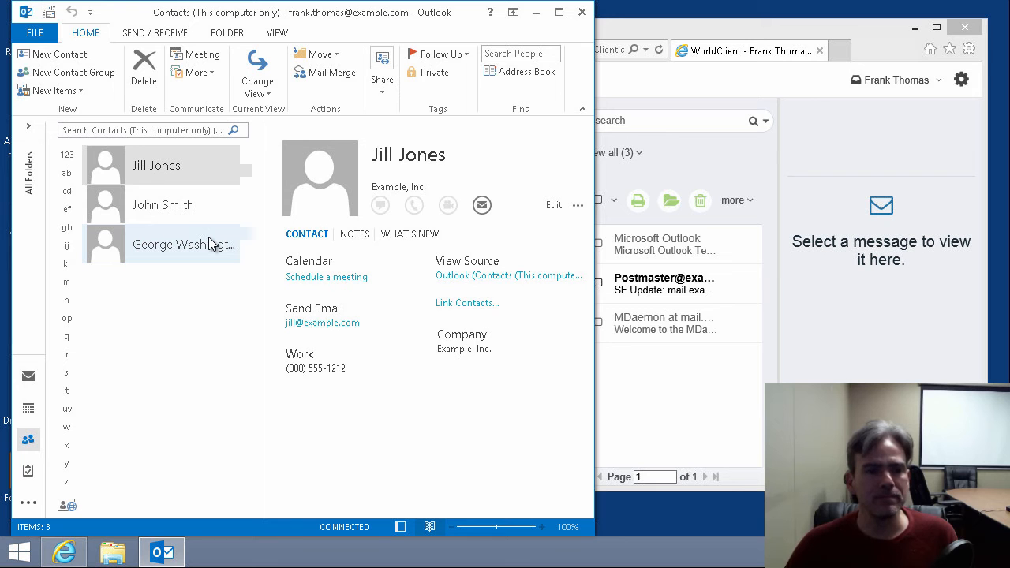
mouse_move(209, 339)
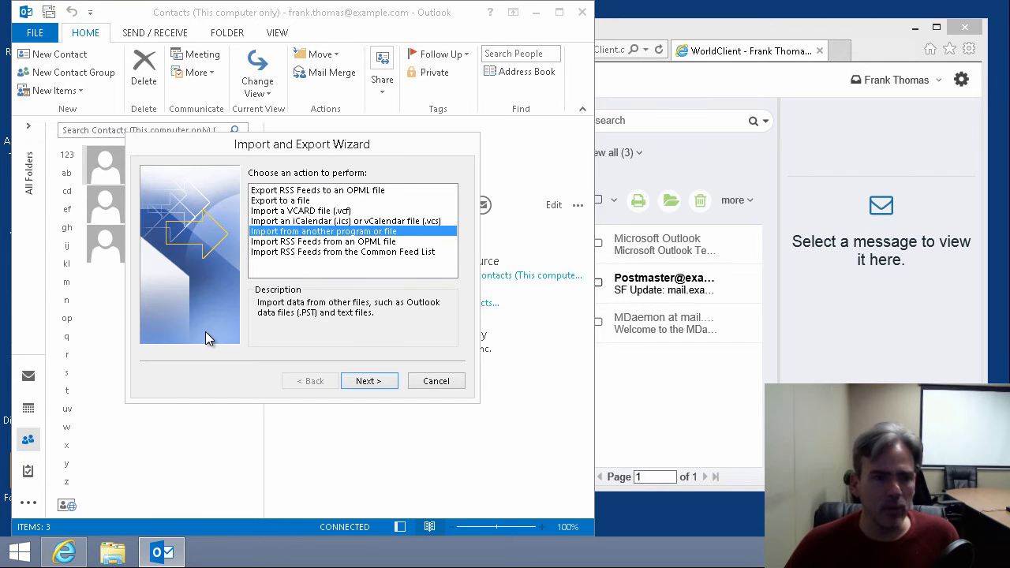
mouse_move(284, 258)
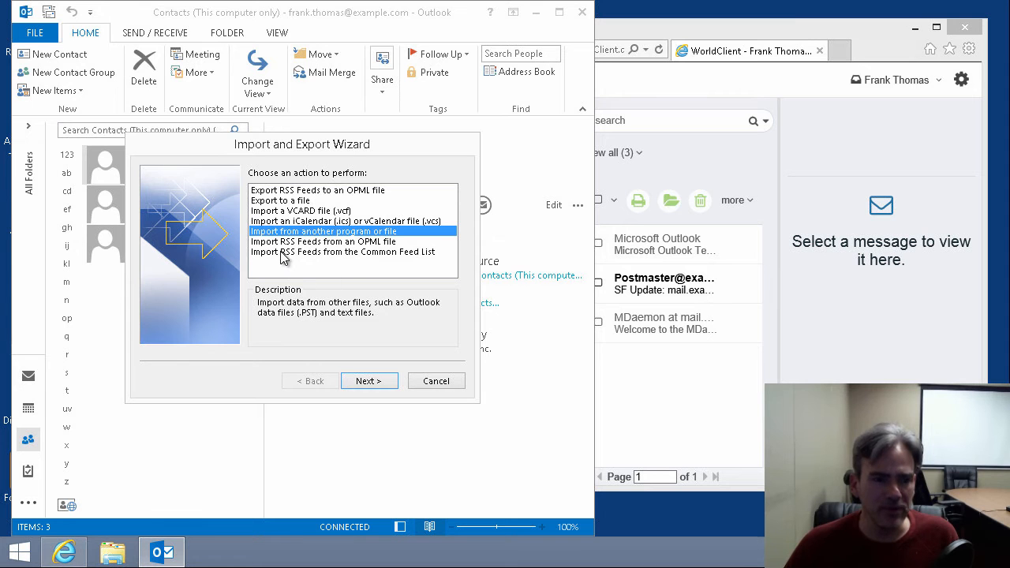
Choose Export to a file with Comma Separated Values in the Import and Export Wizard
click(280, 200)
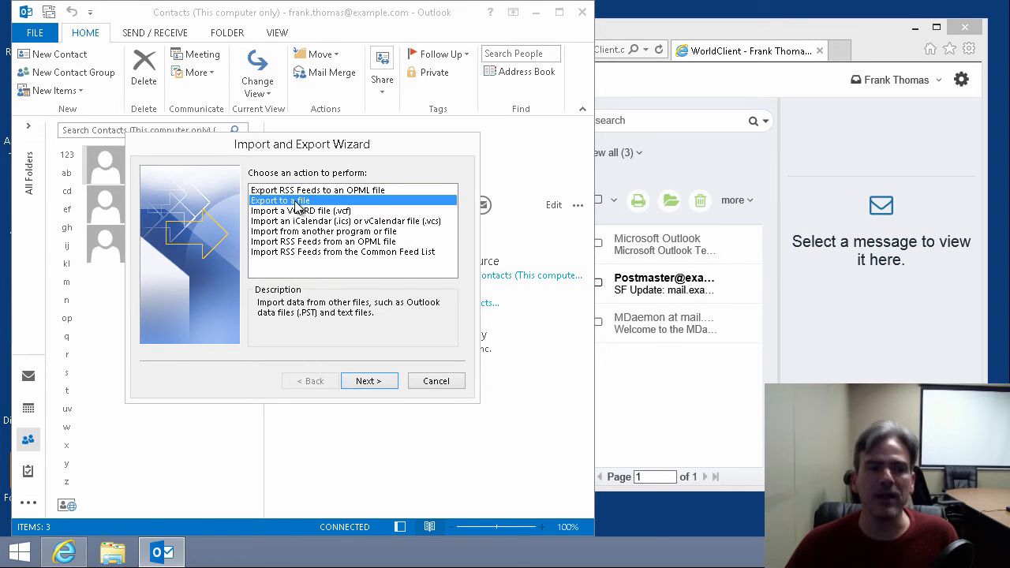
click(278, 199)
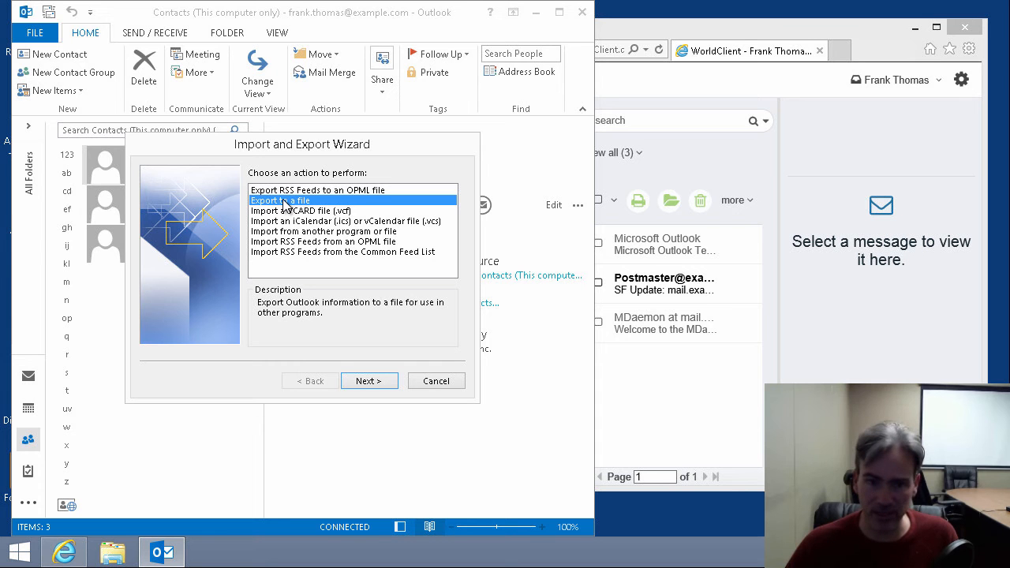
click(369, 380)
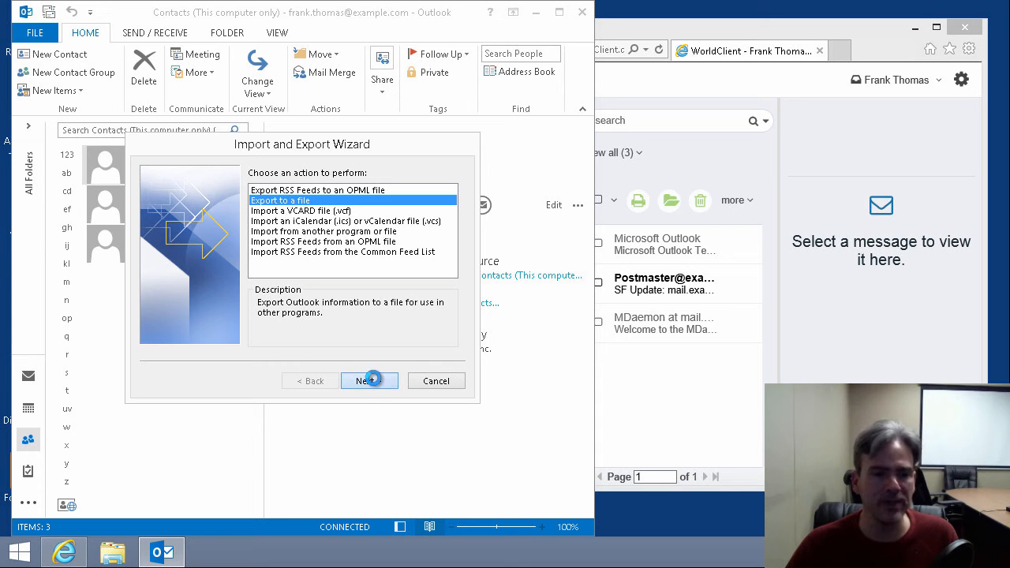
click(369, 381)
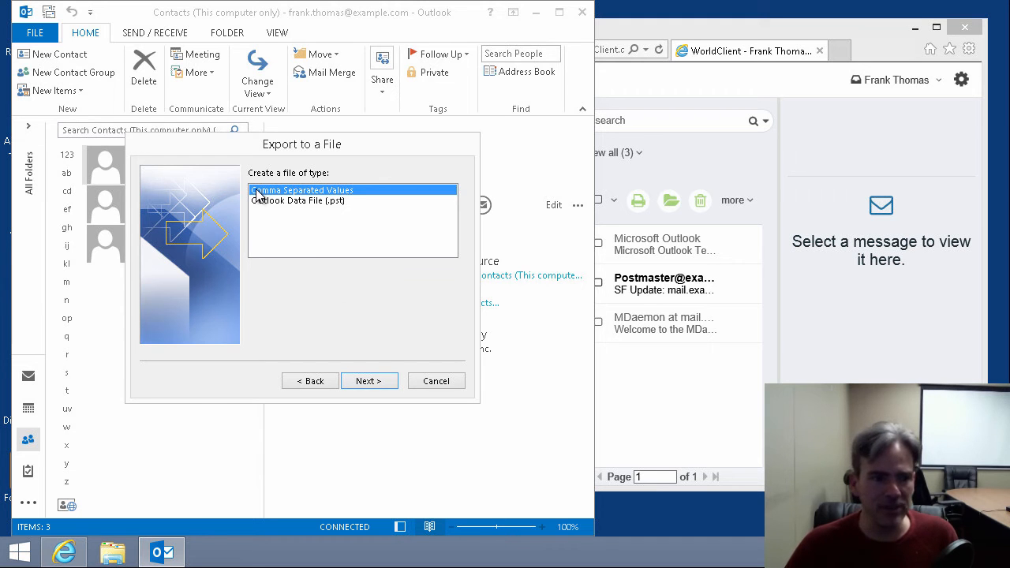
mouse_move(309, 221)
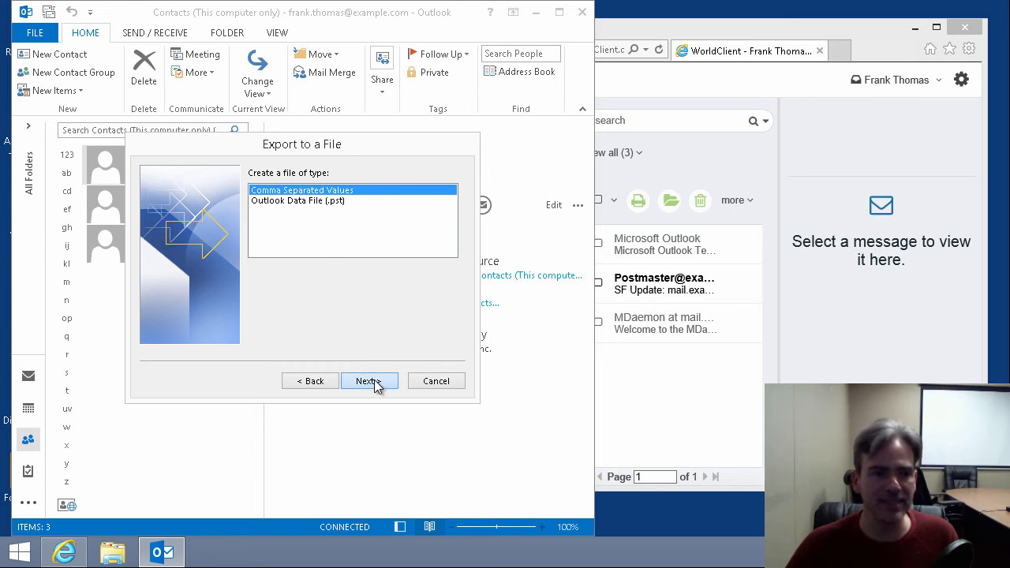
click(368, 380)
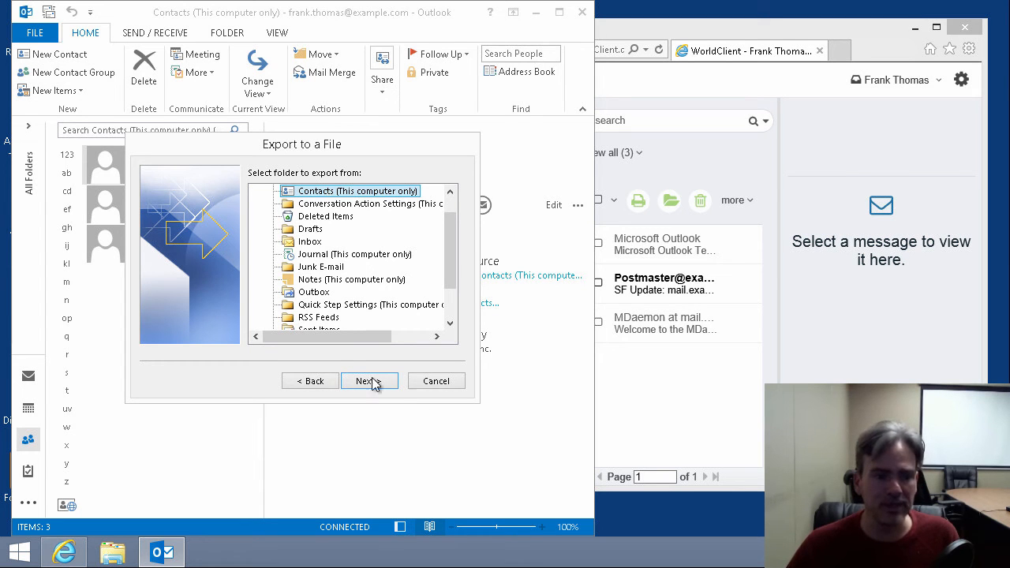
Export the Contacts folder, saving as MyContacts.CSV on the Desktop
click(369, 381)
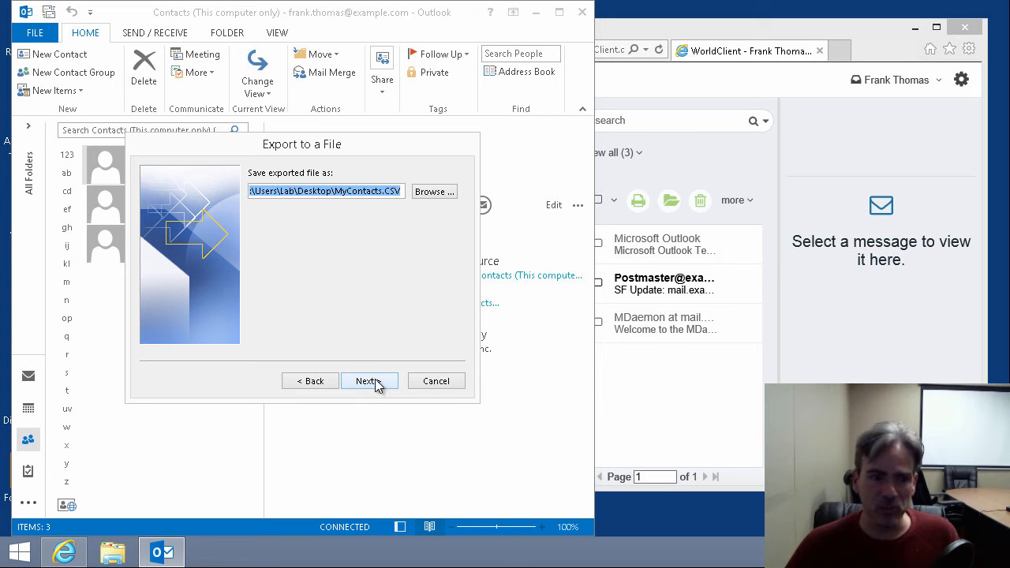
mouse_move(365, 230)
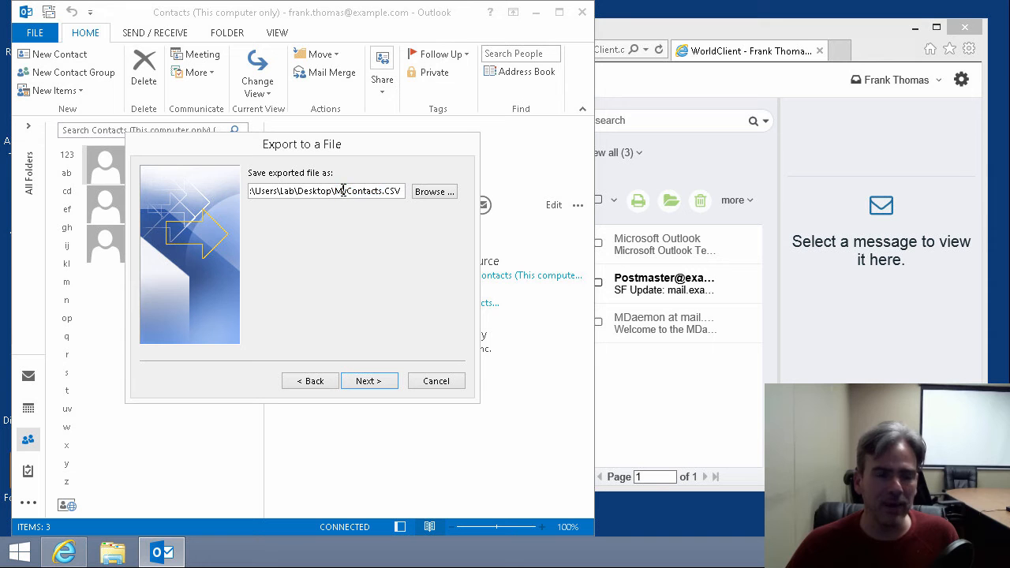
double_click(363, 191)
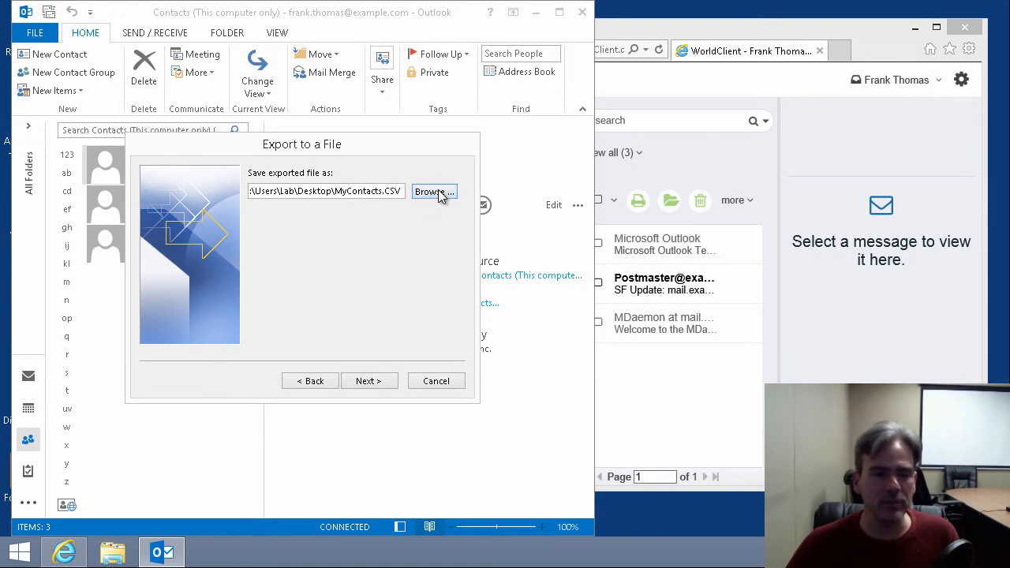
click(433, 192)
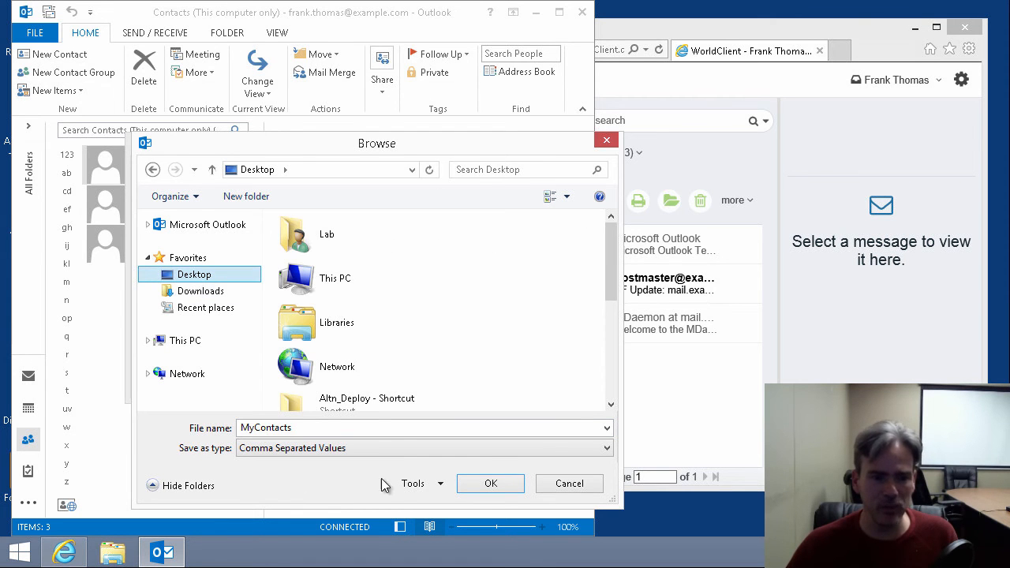
click(490, 483)
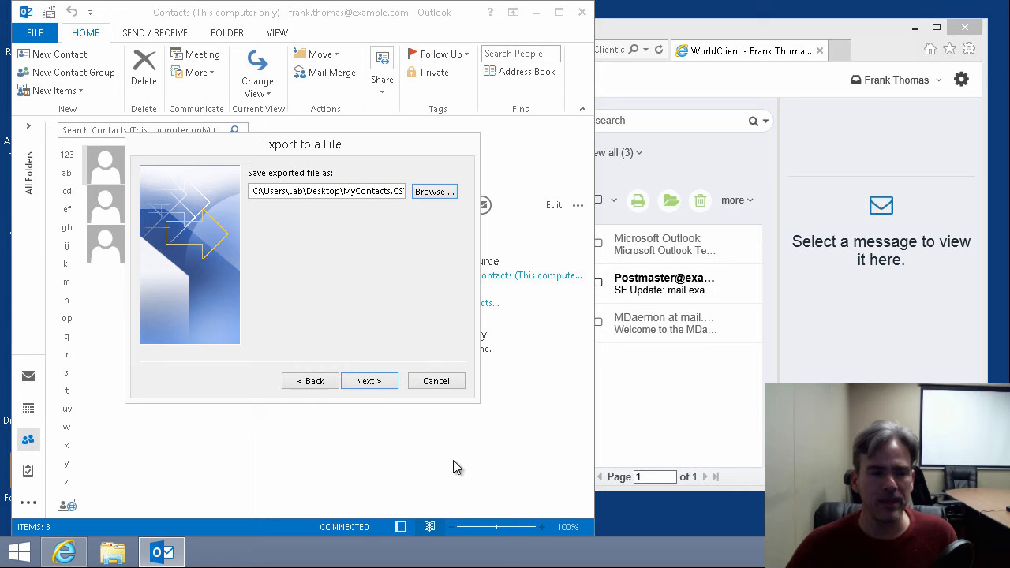
Finish the wizard to run the Contacts export
click(369, 380)
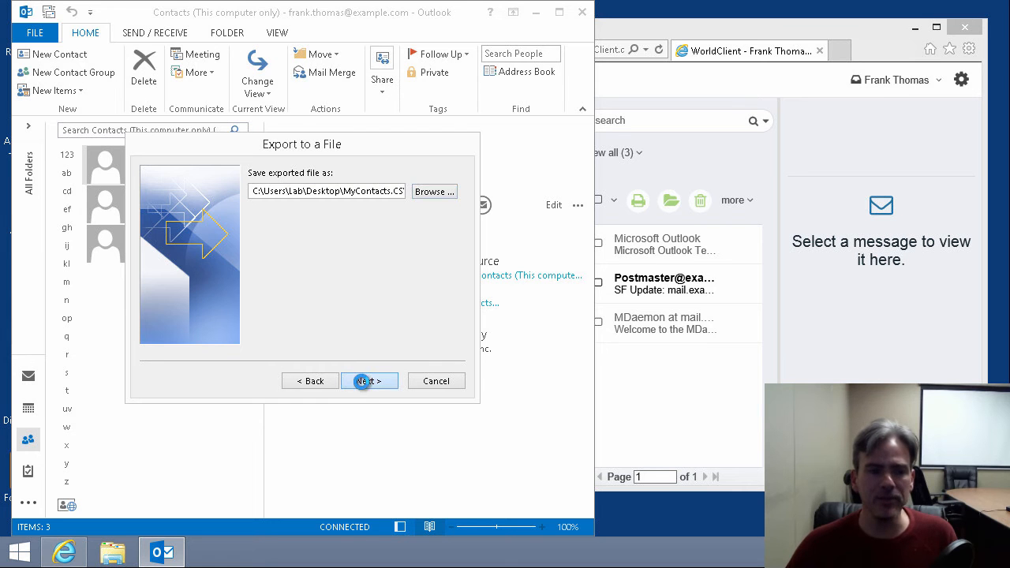
click(368, 380)
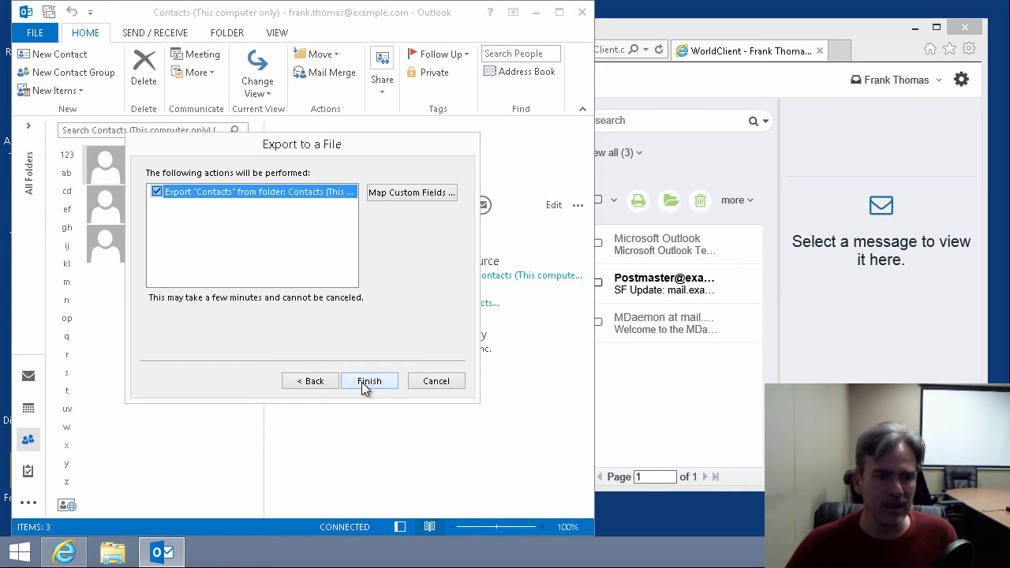
click(369, 380)
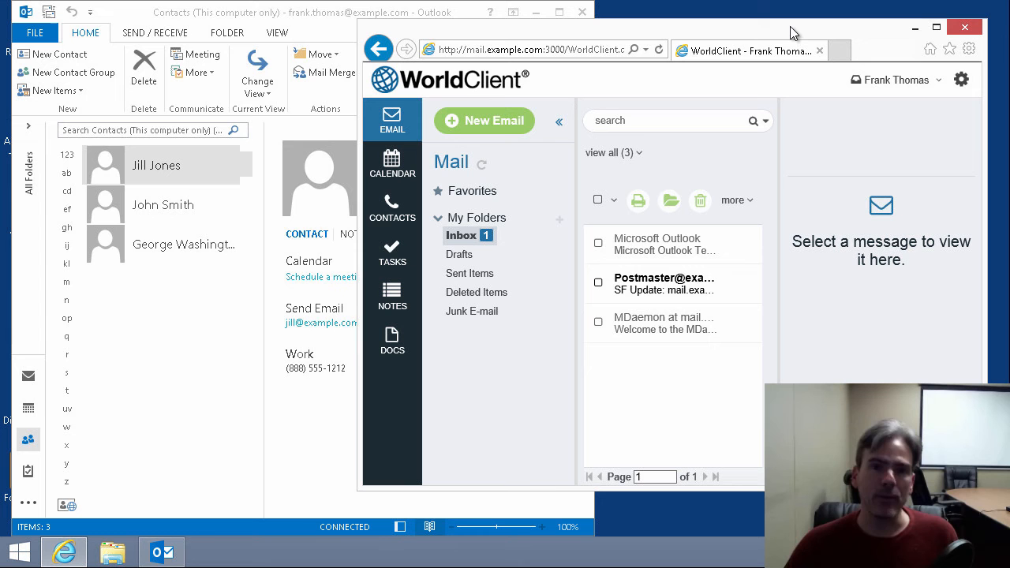
mouse_move(399, 219)
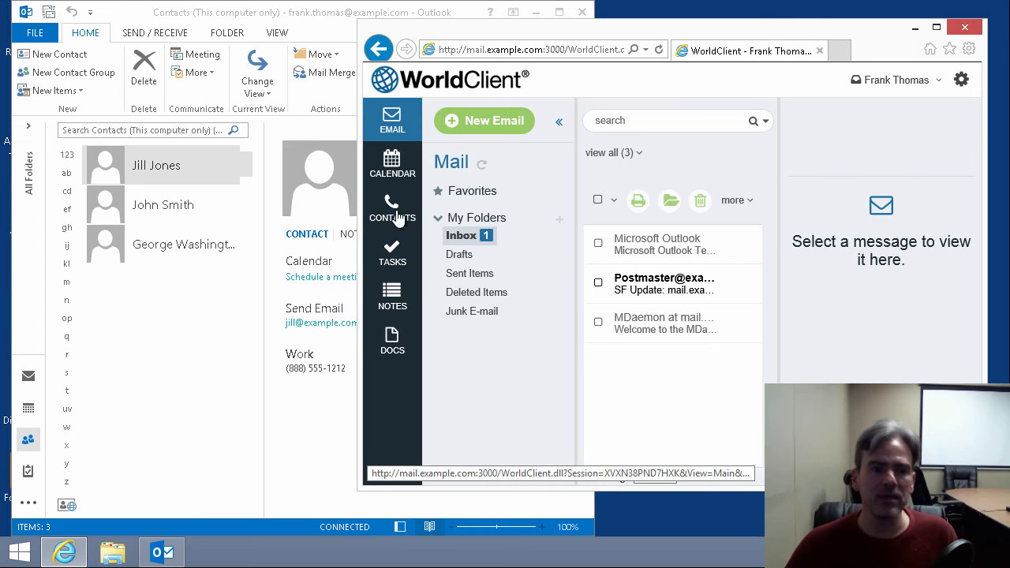
Show WorldClient's personal Contacts list, confirming it holds 0 contacts
click(392, 207)
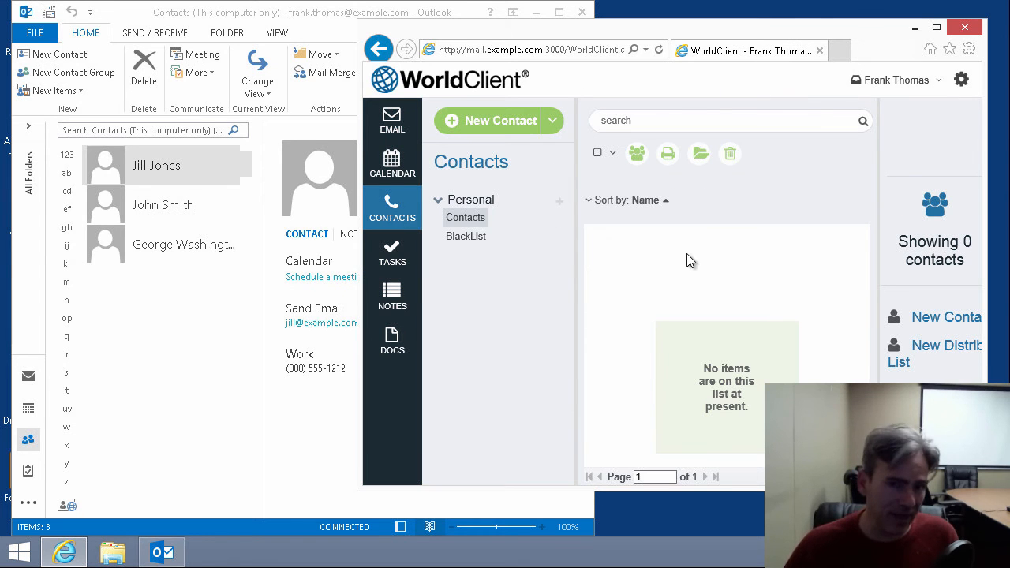
mouse_move(624, 301)
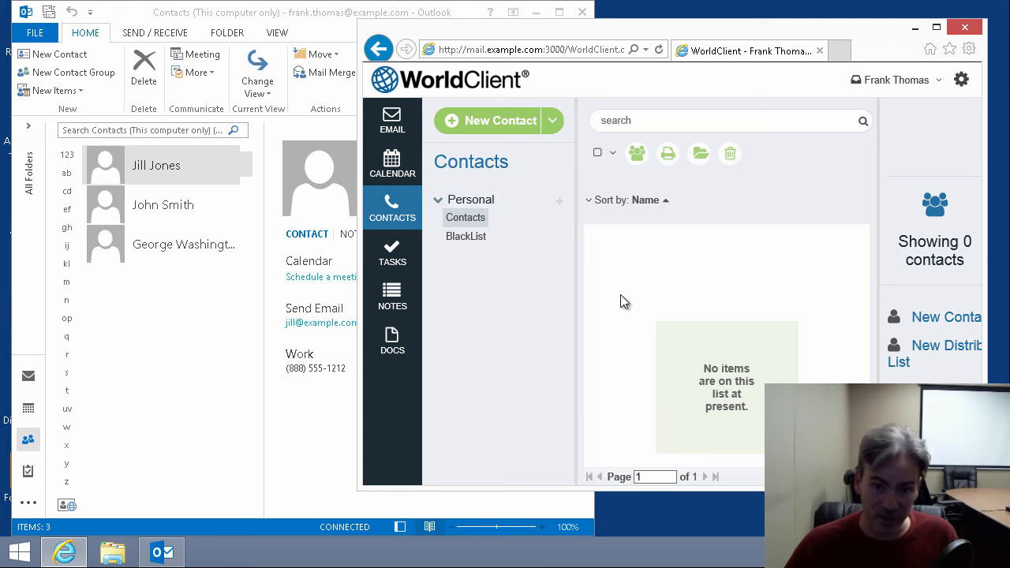
mouse_move(623, 261)
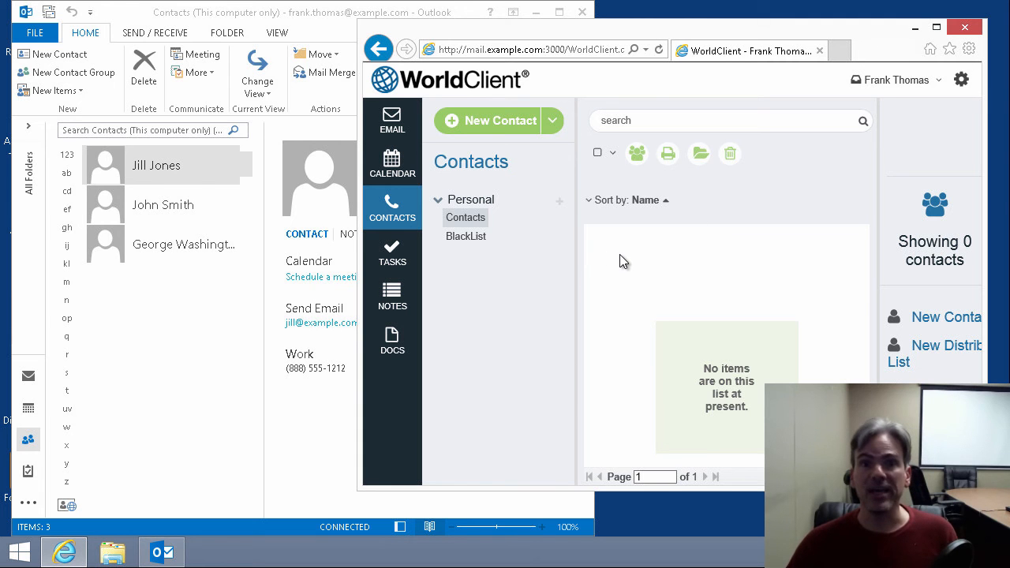
mouse_move(586, 280)
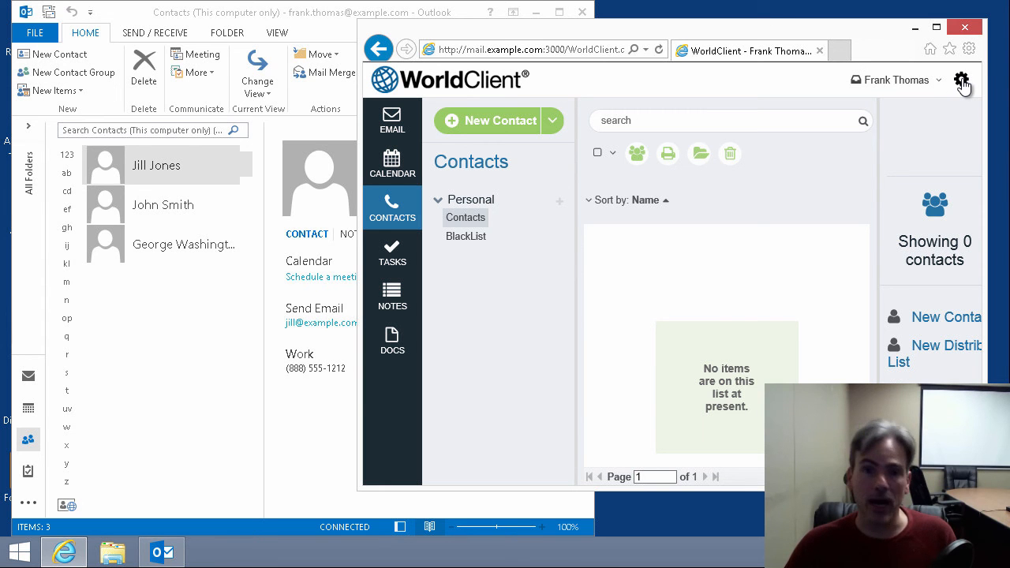
Show the Folders settings page and scroll to the Contacts folder's Import option
click(962, 79)
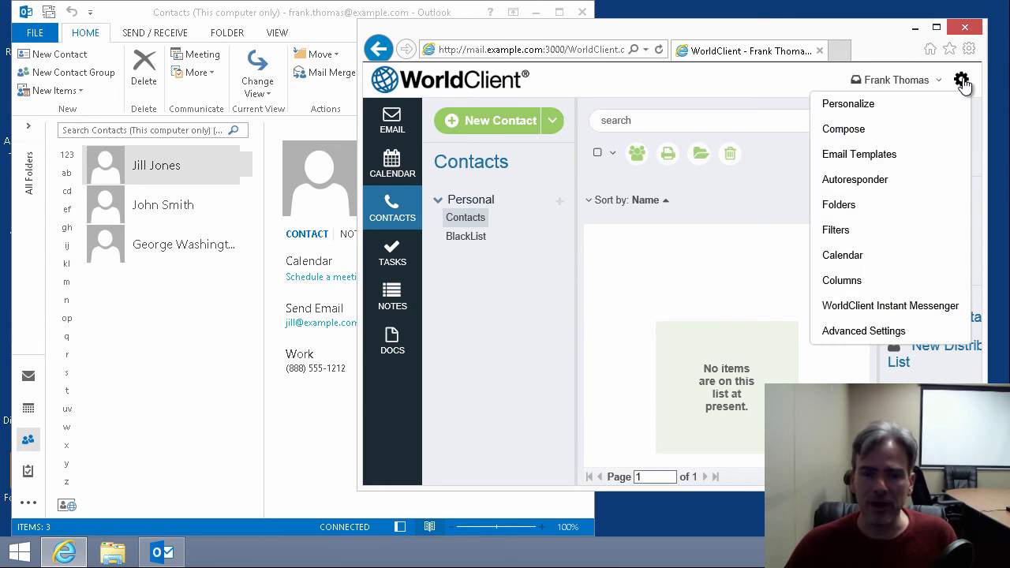
mouse_move(839, 204)
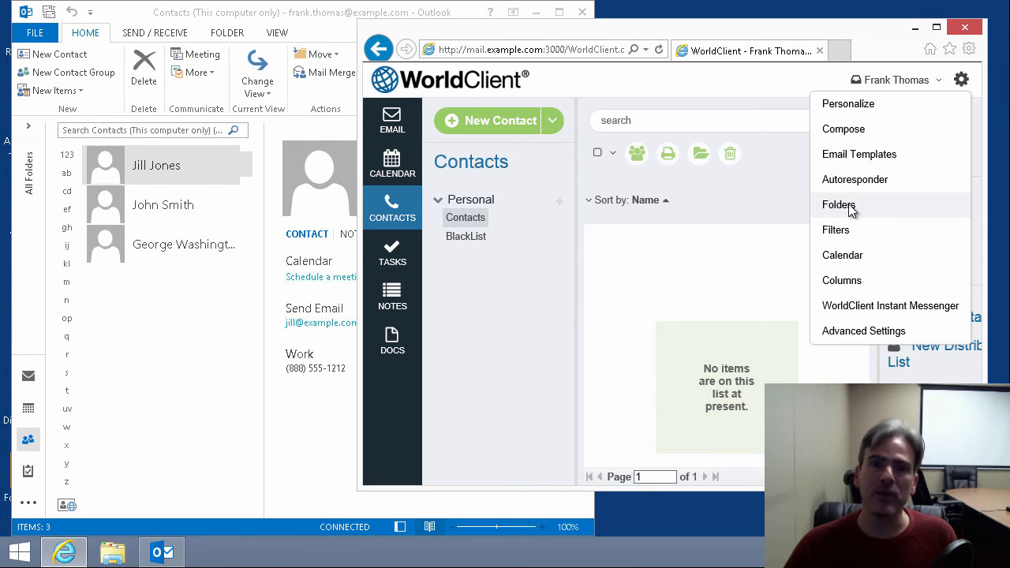
click(837, 204)
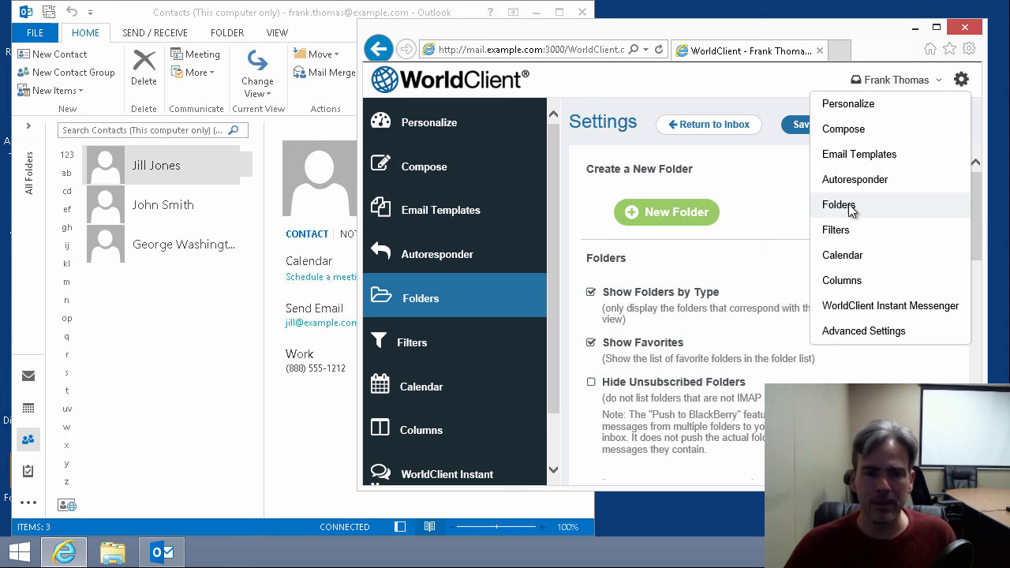
click(793, 232)
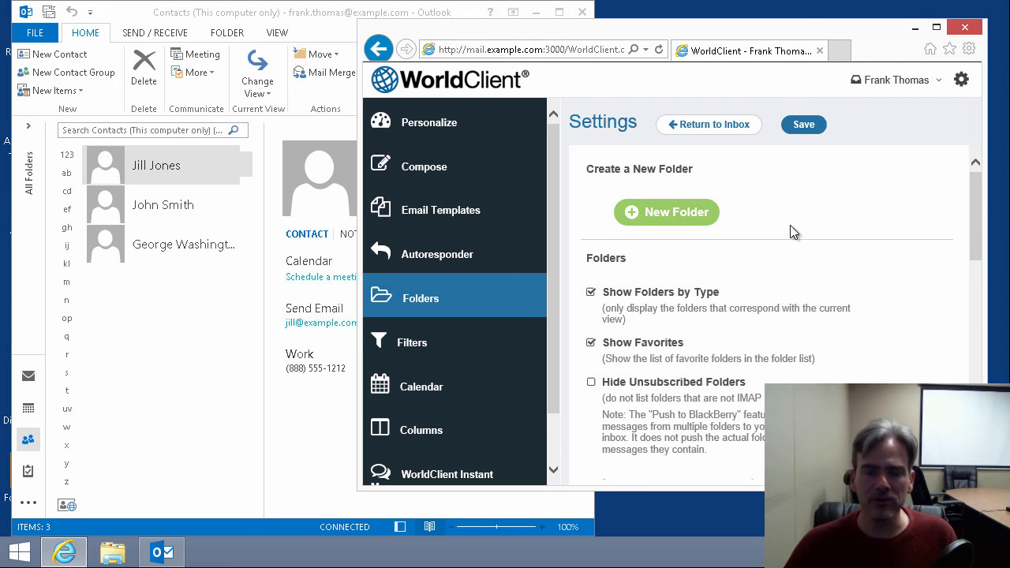
scroll(down, 3)
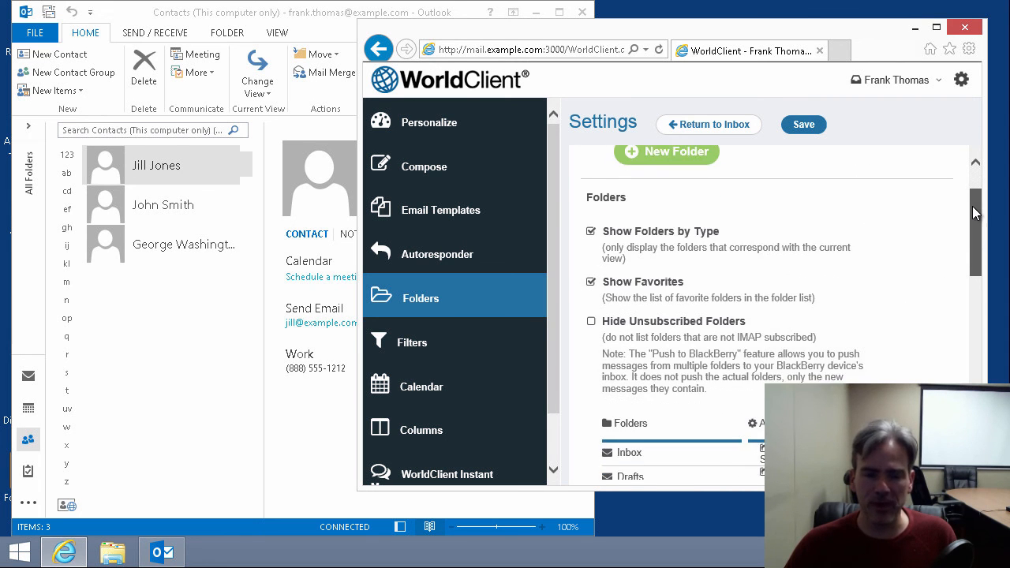
scroll(down, 3)
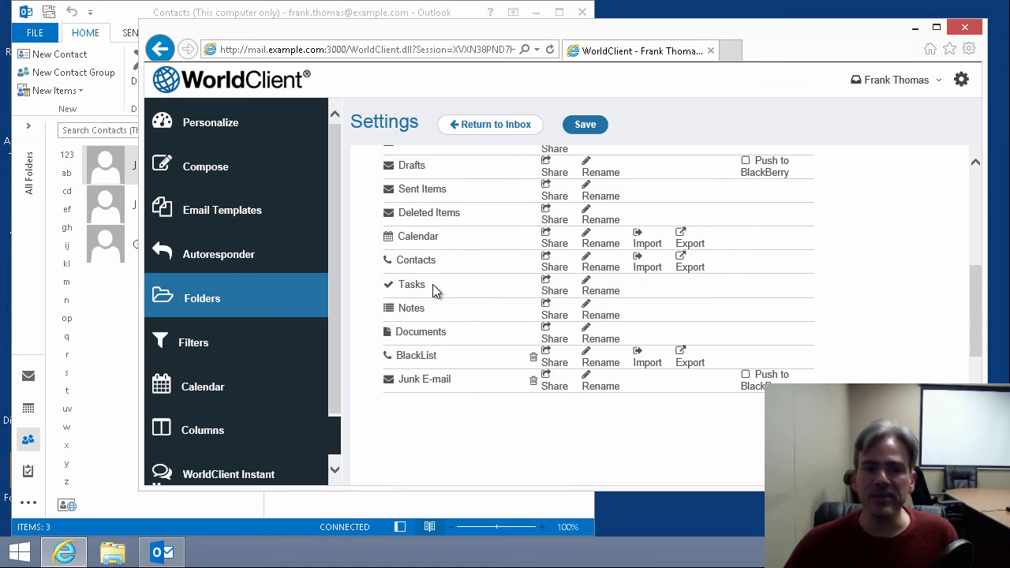
mouse_move(696, 252)
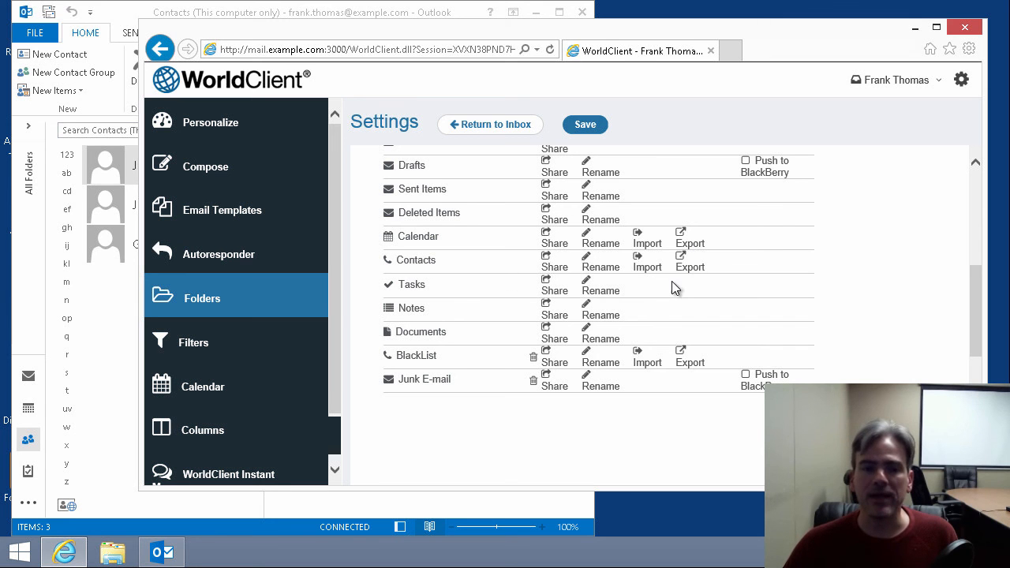
mouse_move(647, 280)
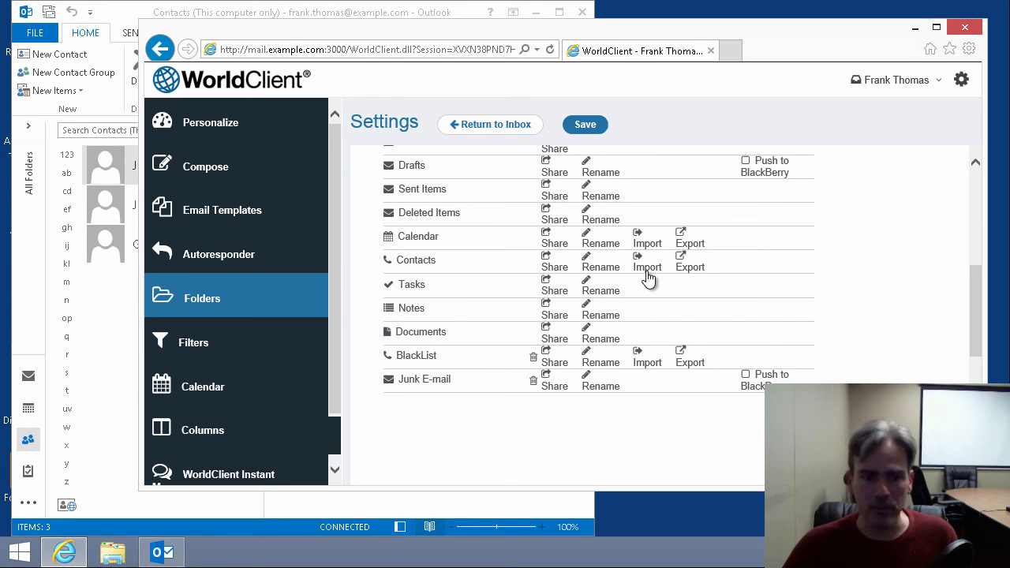
Import Desktop\MyContacts.CSV into the WorldClient Contacts folder
click(647, 267)
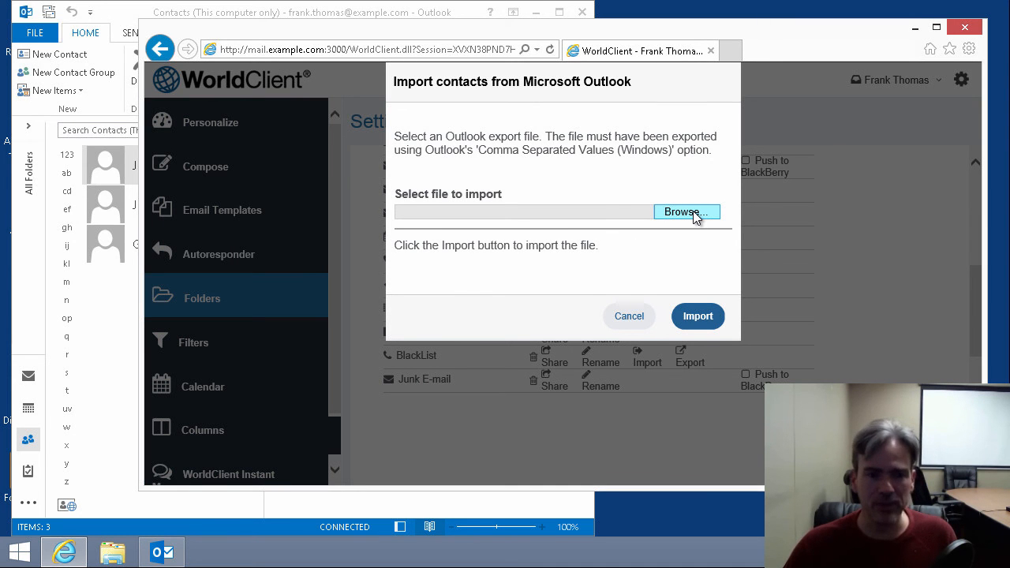
click(685, 212)
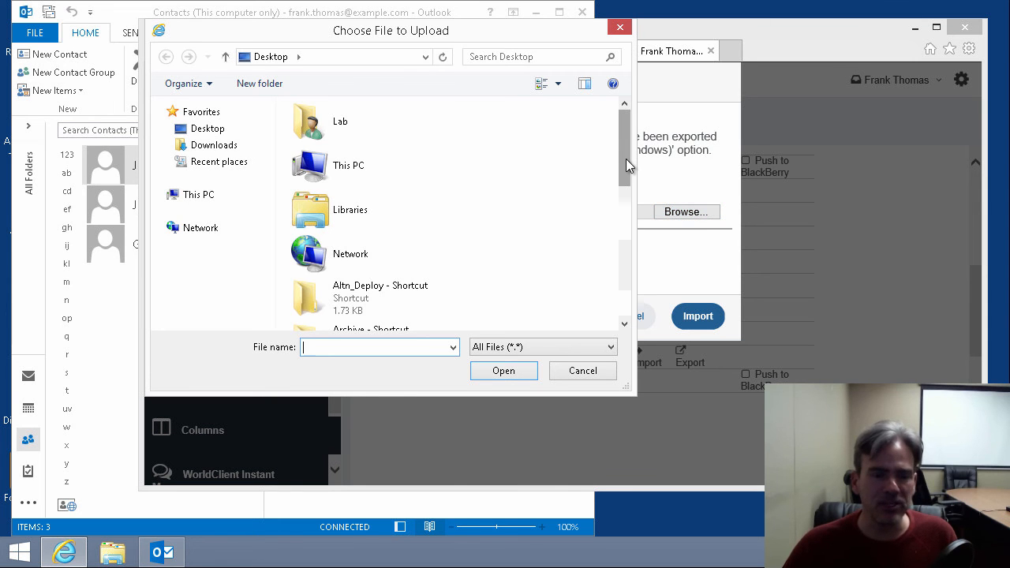
scroll(down, 3)
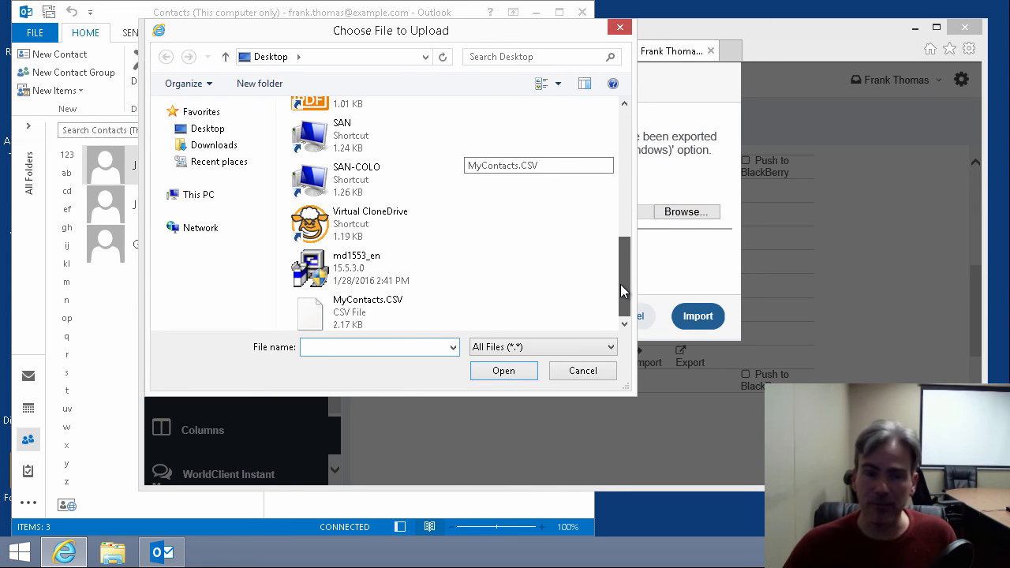
click(368, 311)
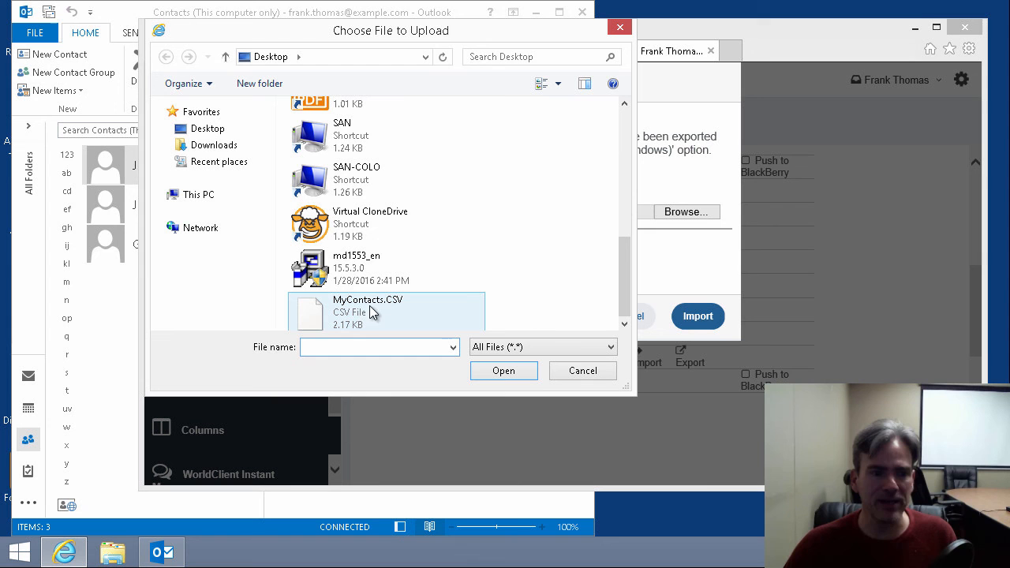
click(366, 310)
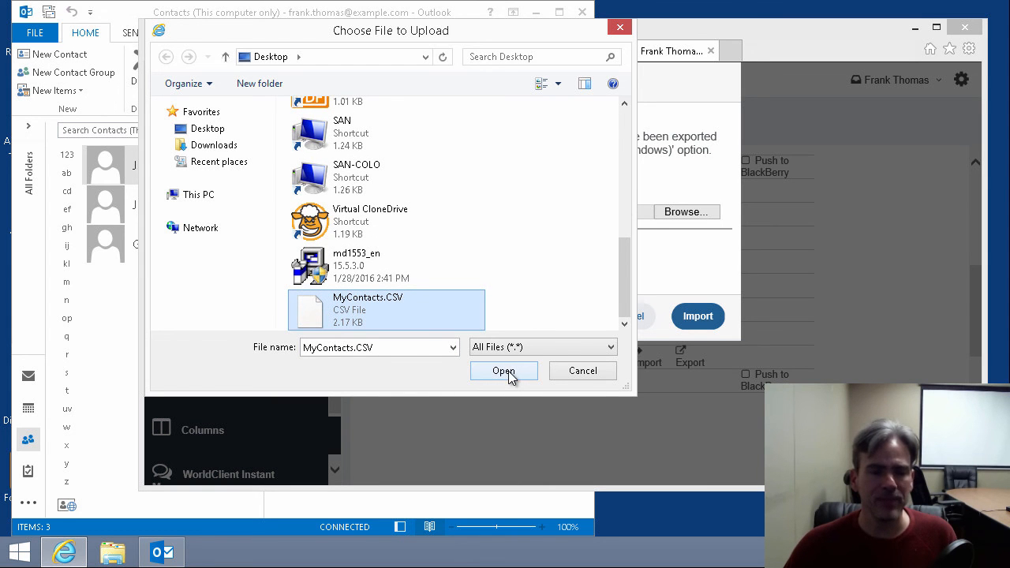
click(503, 371)
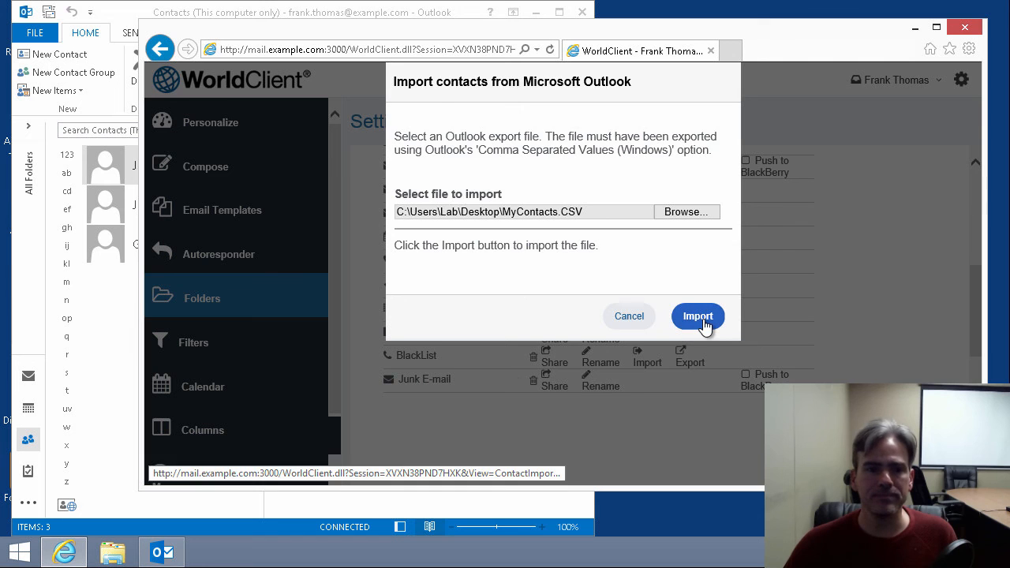
click(697, 316)
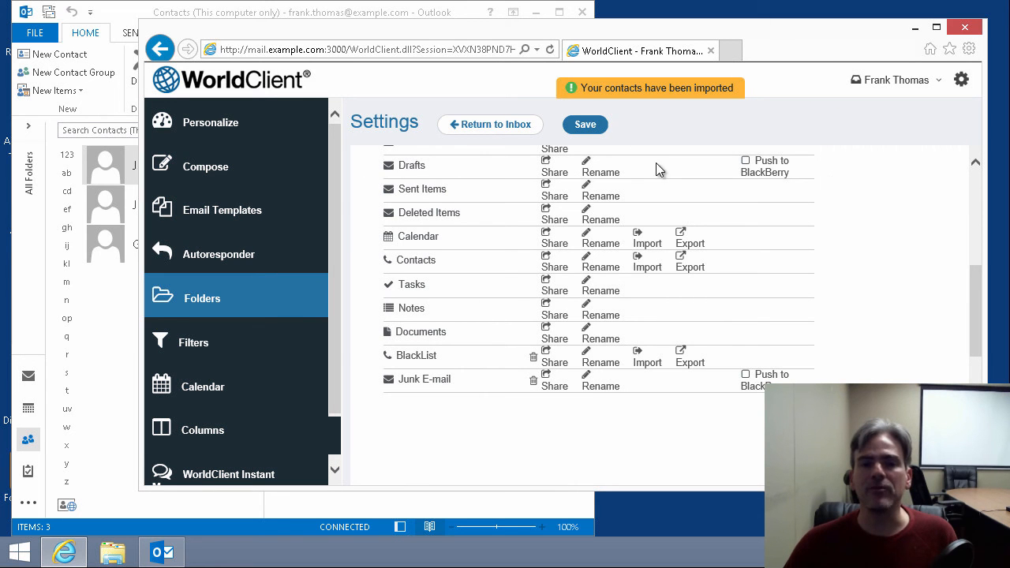
mouse_move(705, 103)
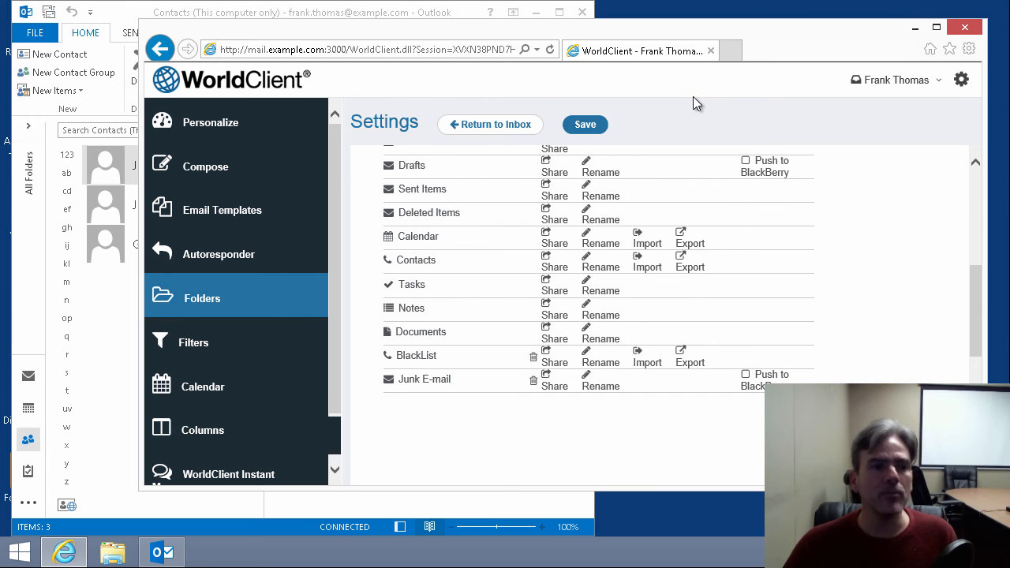
mouse_move(497, 125)
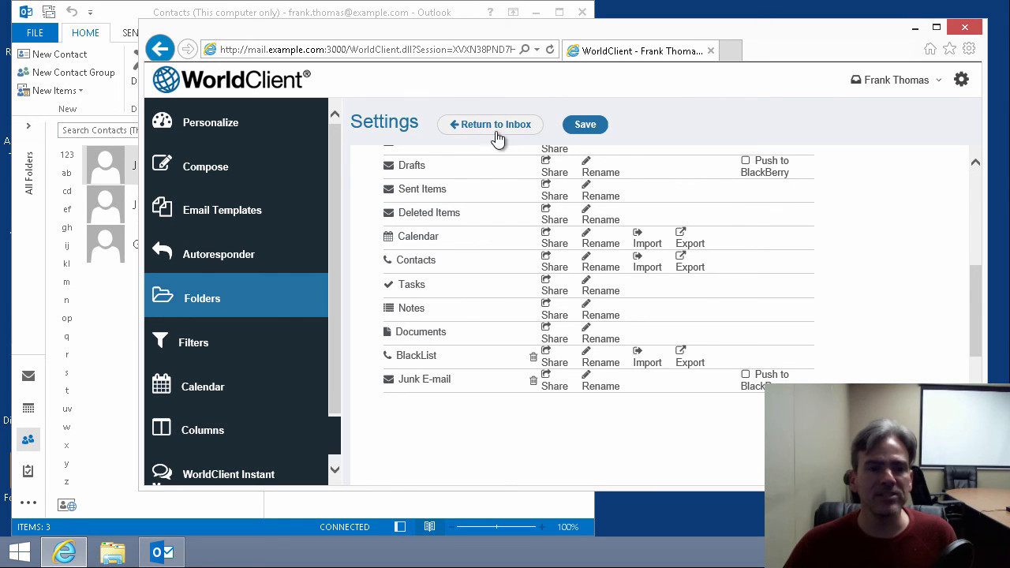
Return to the inbox and view Contacts: George Washington, Jill Jones, John Smith
click(584, 124)
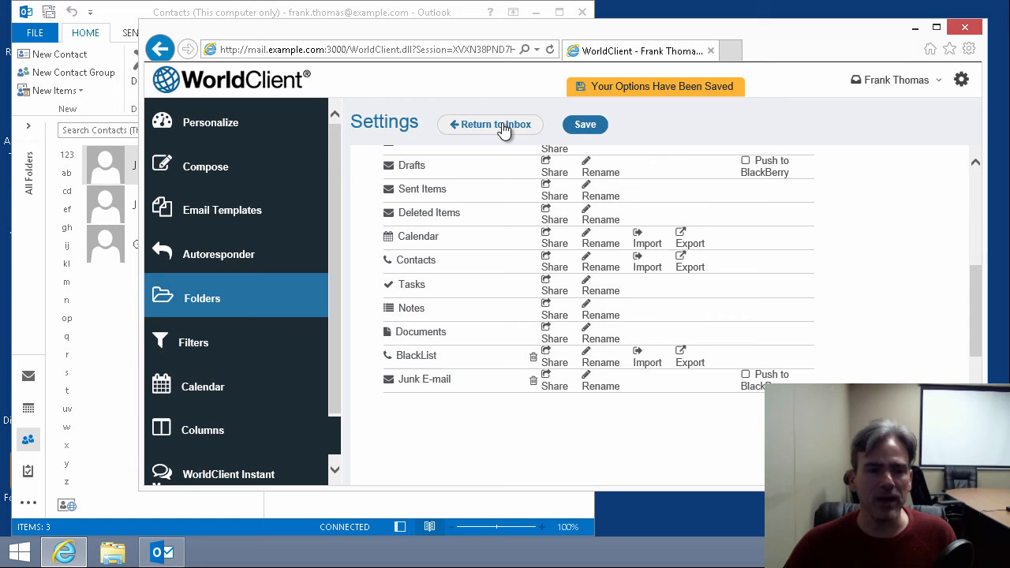
click(489, 124)
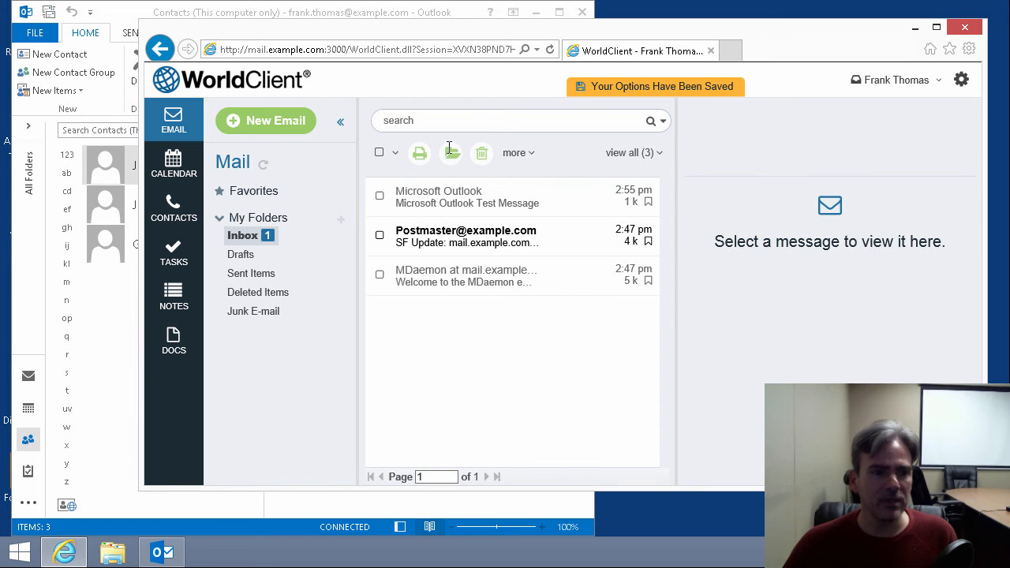
click(173, 206)
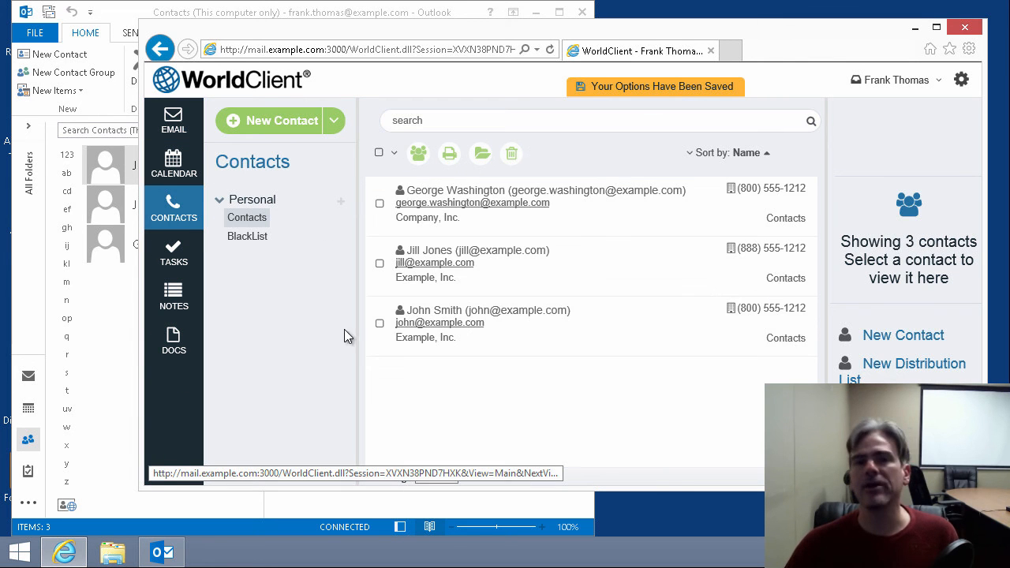